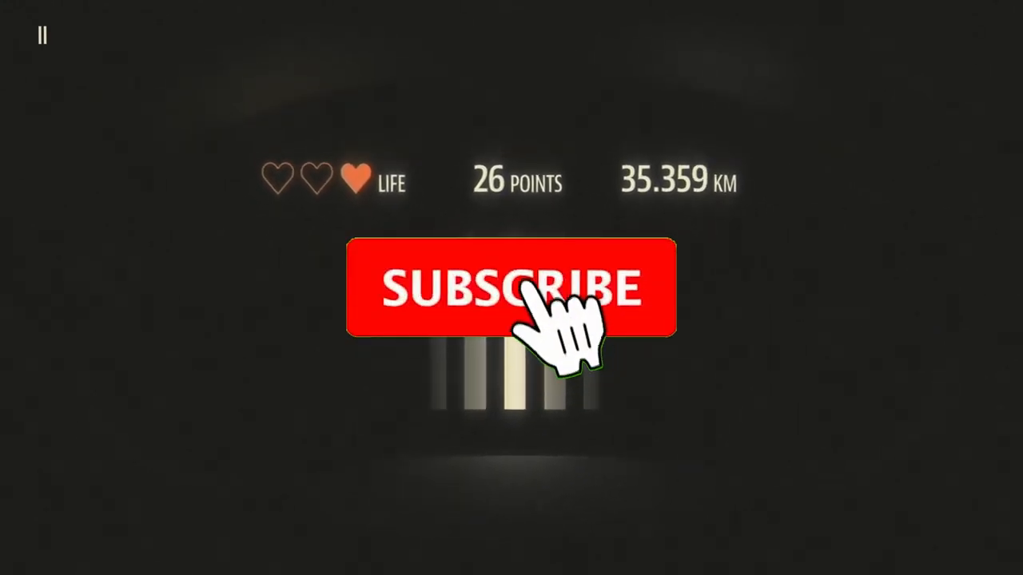
left_click(511, 288)
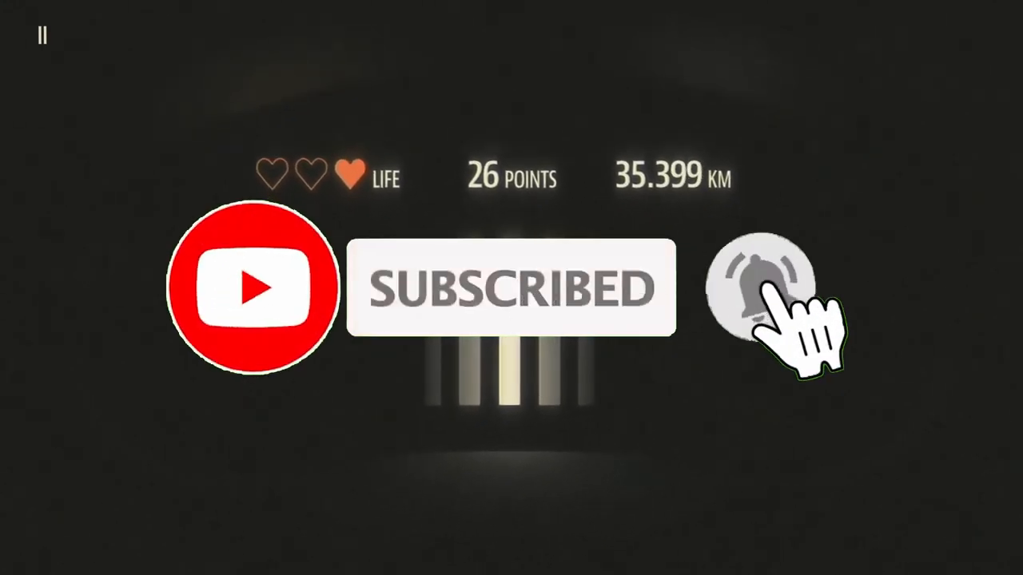